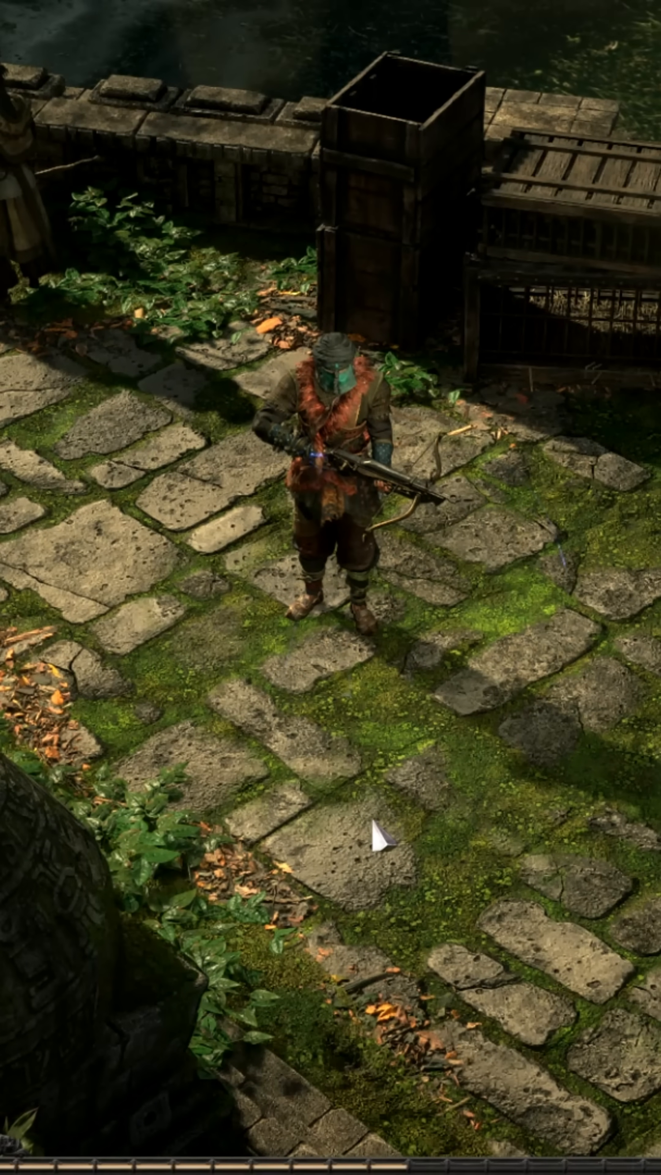
Step: Empty the ShaderCacheD3D12 and ShaderCacheVulkan folders under AppData\Roaming\Path of Exile 2
key("Win+E")
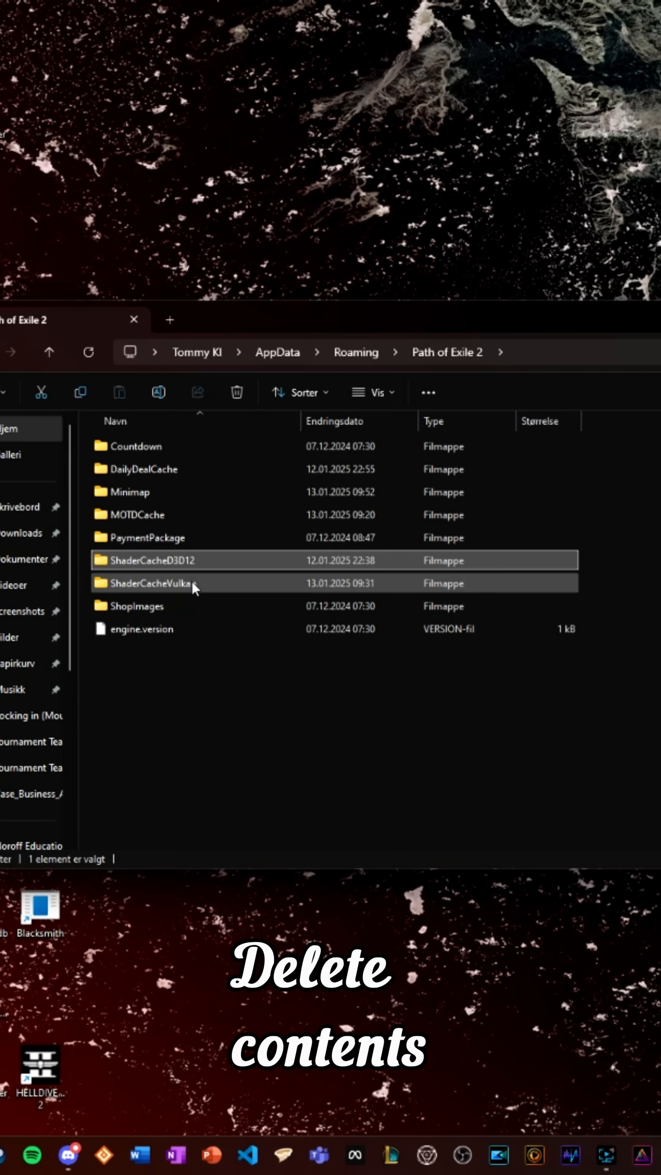
double_click(156, 560)
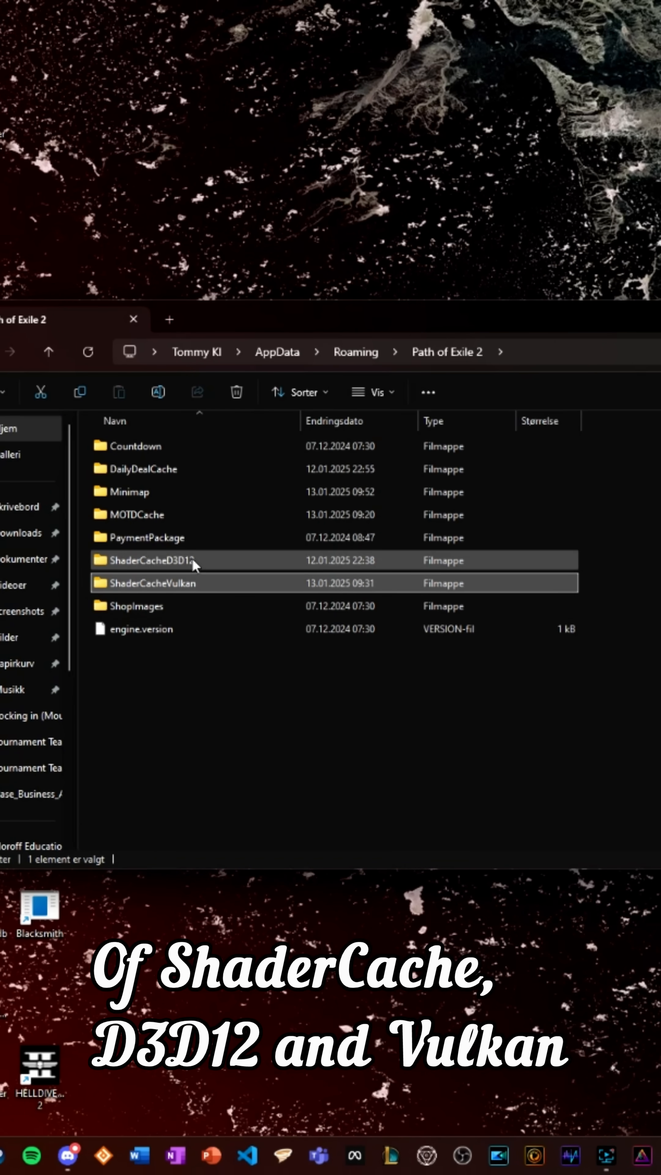
double_click(153, 584)
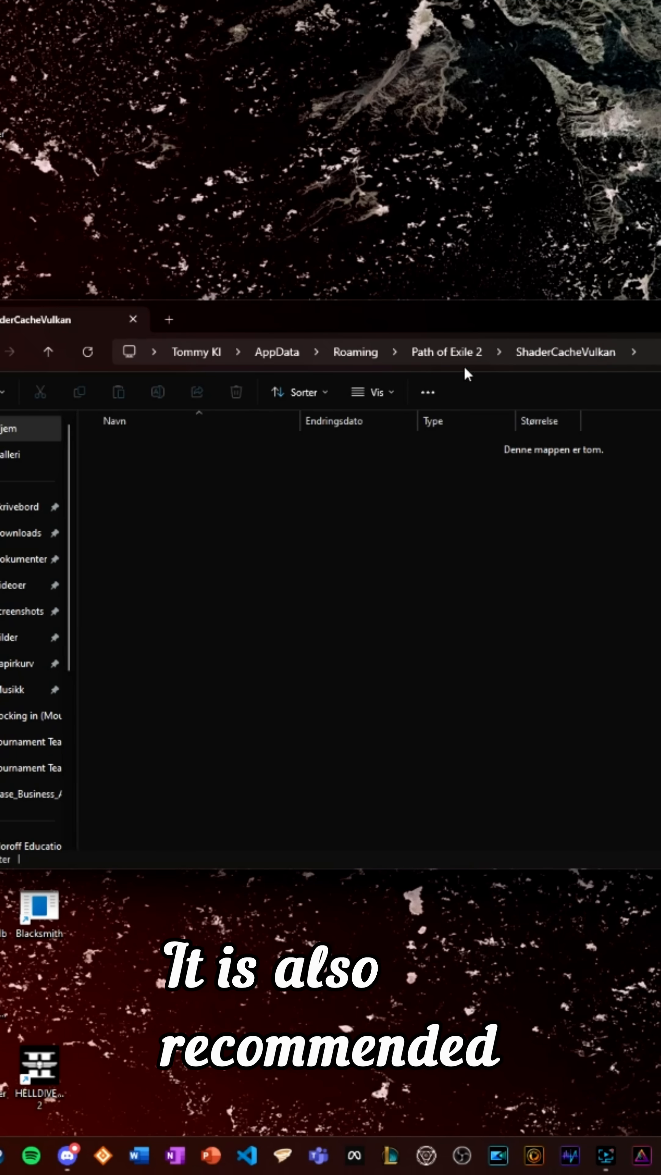
mouse_move(556, 497)
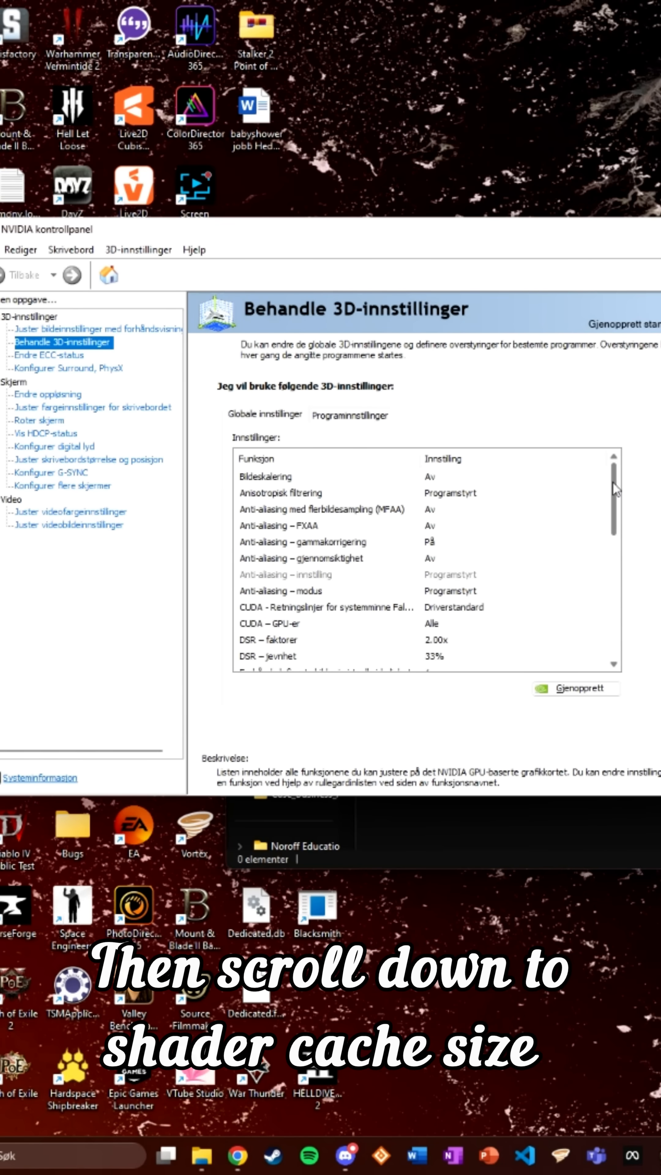
Step: Choose 100 GB as the Shader Cache Size in Manage 3D Settings
scroll("down", 3)
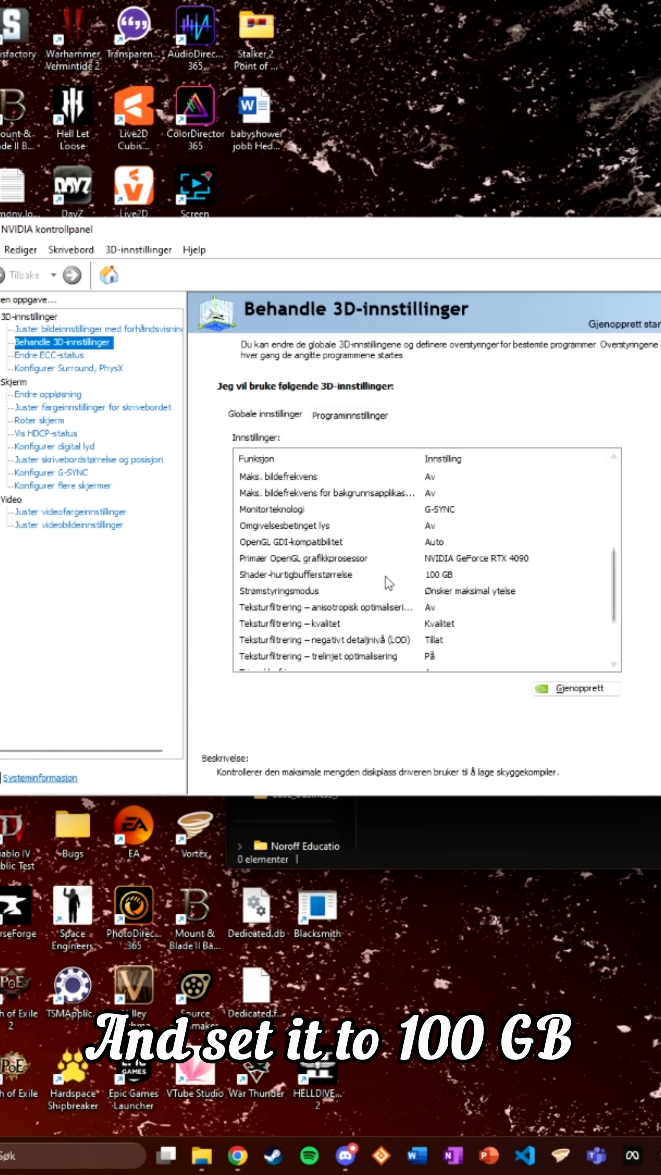
mouse_move(268, 583)
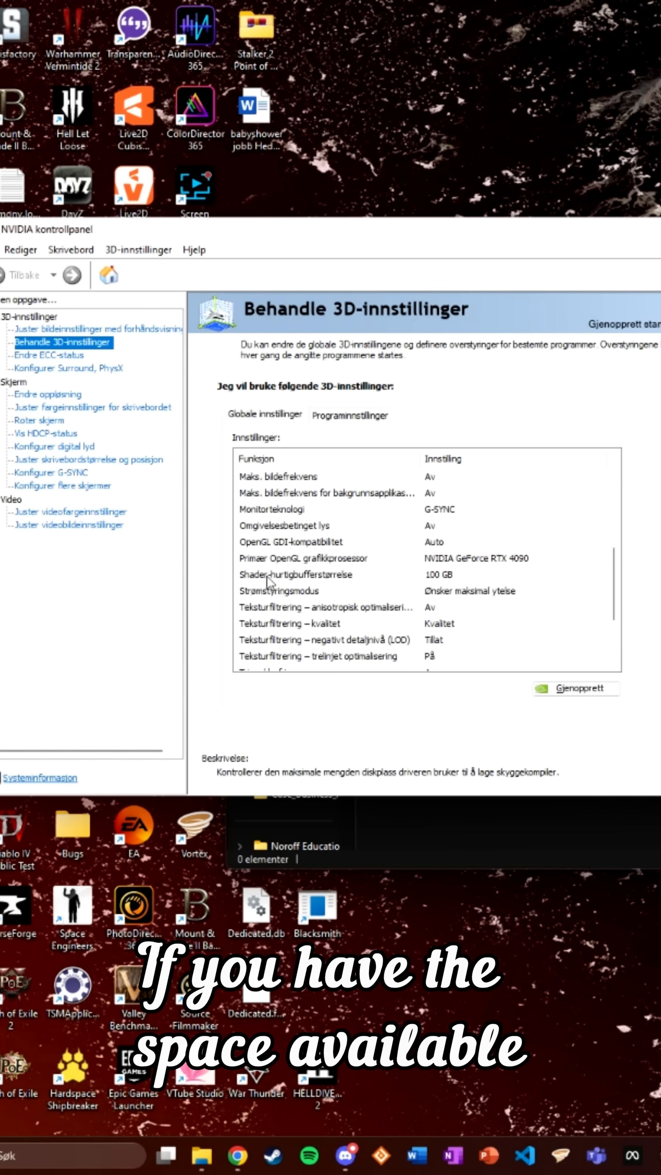
left_click(600, 574)
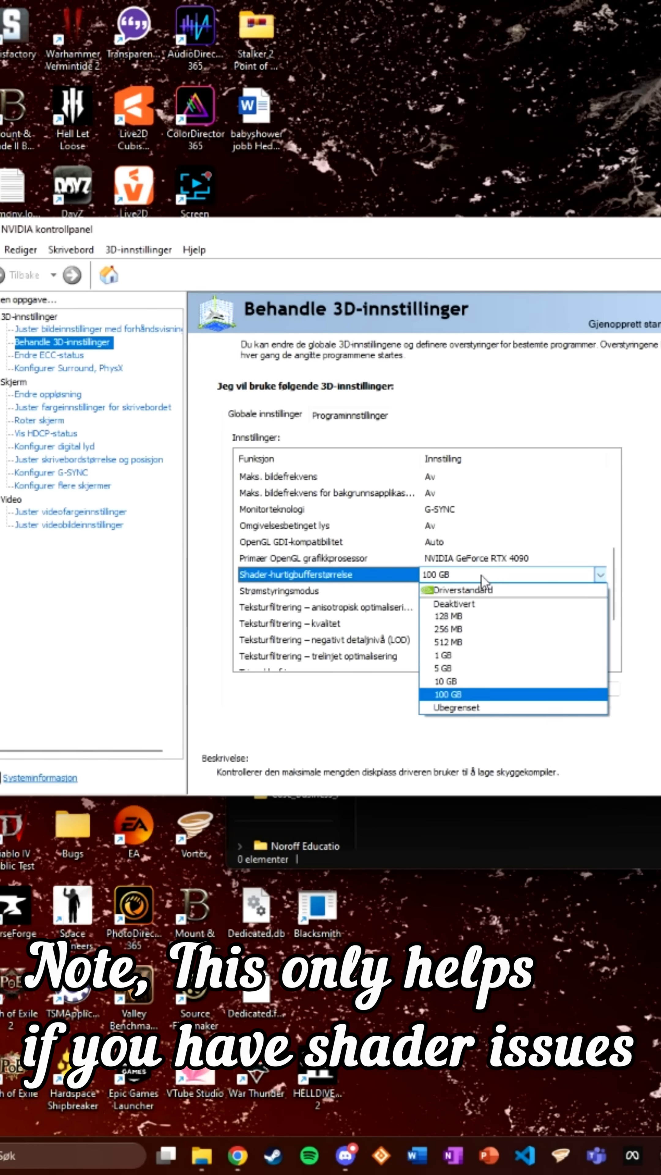